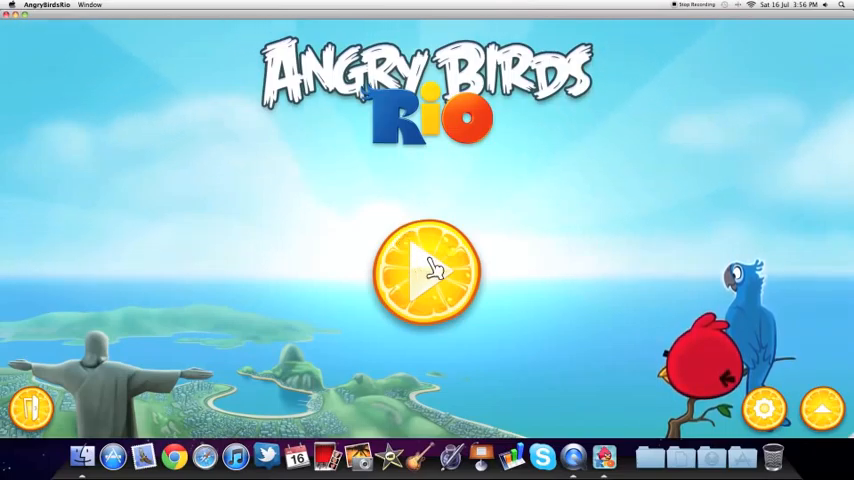
Play the Smugglers' Den episode and pick a level to start.
left_click(427, 270)
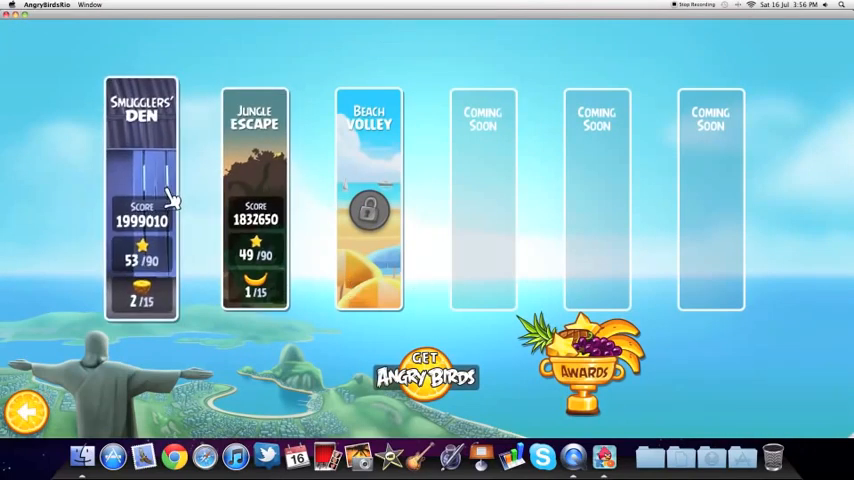
left_click(141, 195)
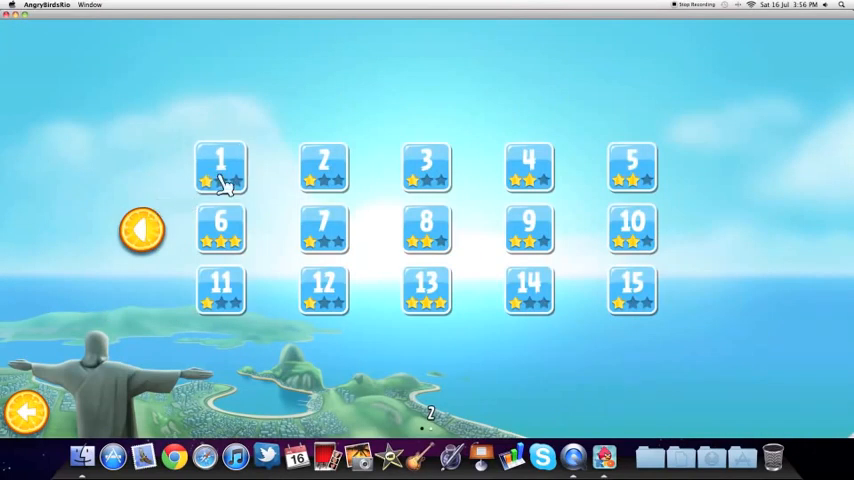
left_click(220, 167)
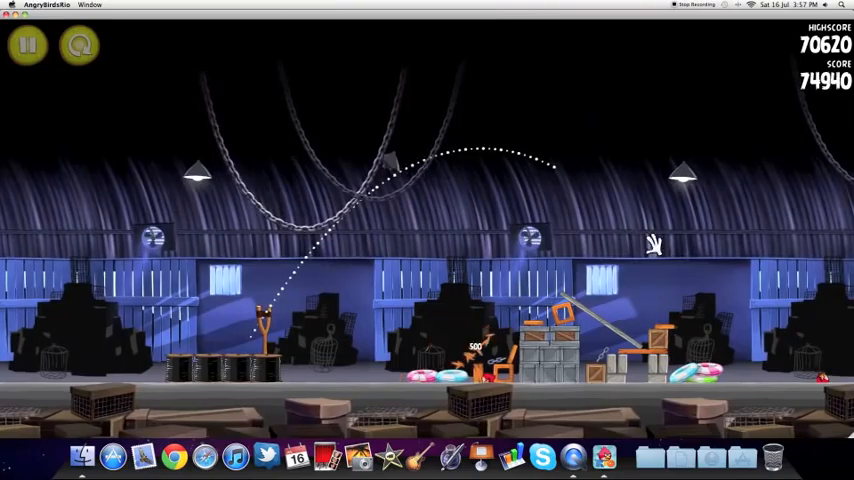
Fling birds at the smugglers' structures to finish level 1 with two stars.
left_click(78, 45)
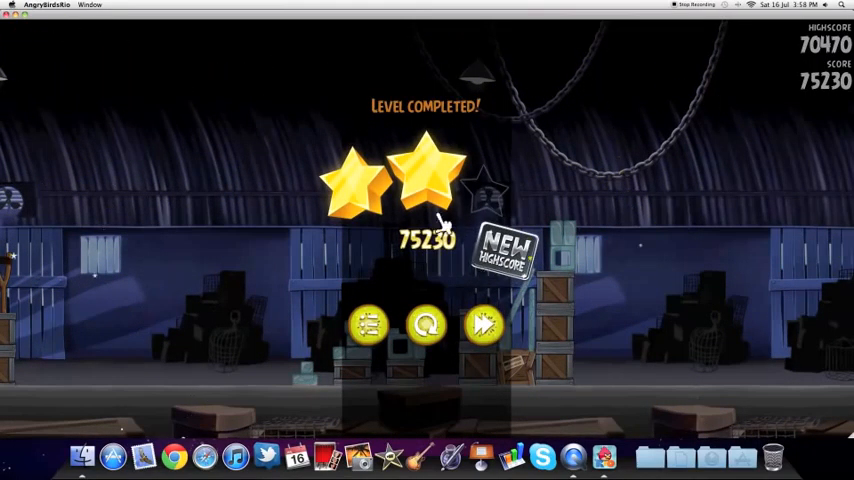
mouse_move(425, 215)
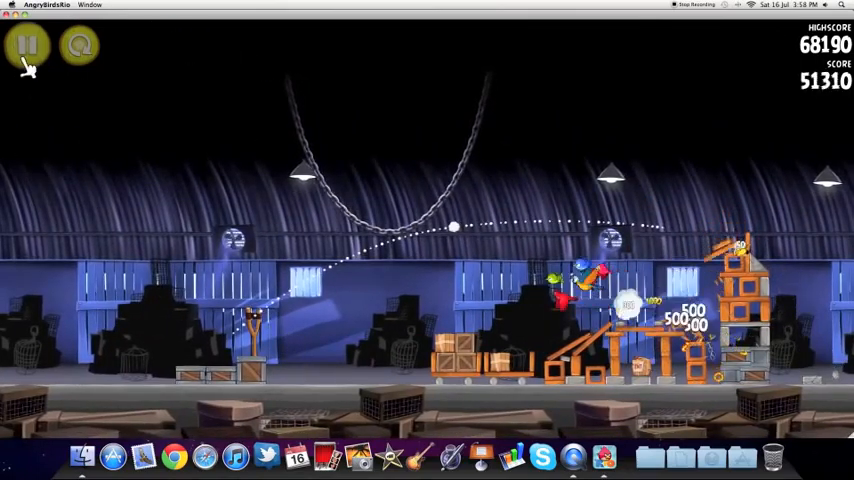
Pause level 2-3 partway through, with the score at 51,510.
left_click(27, 44)
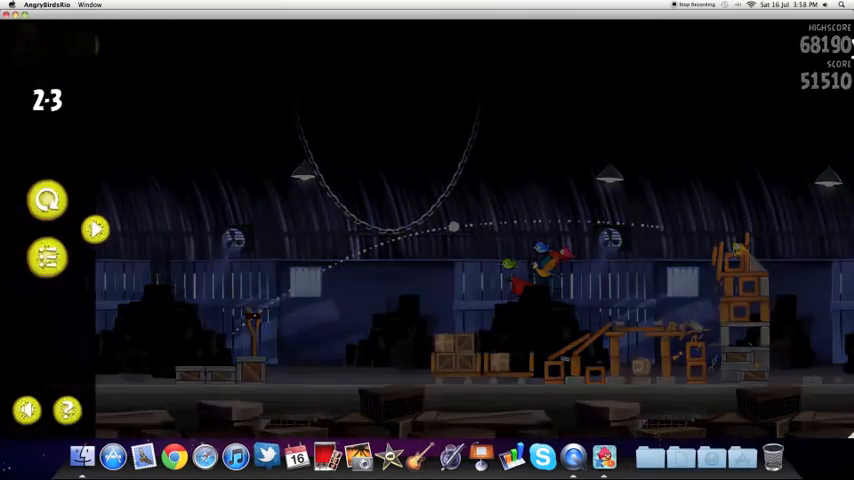